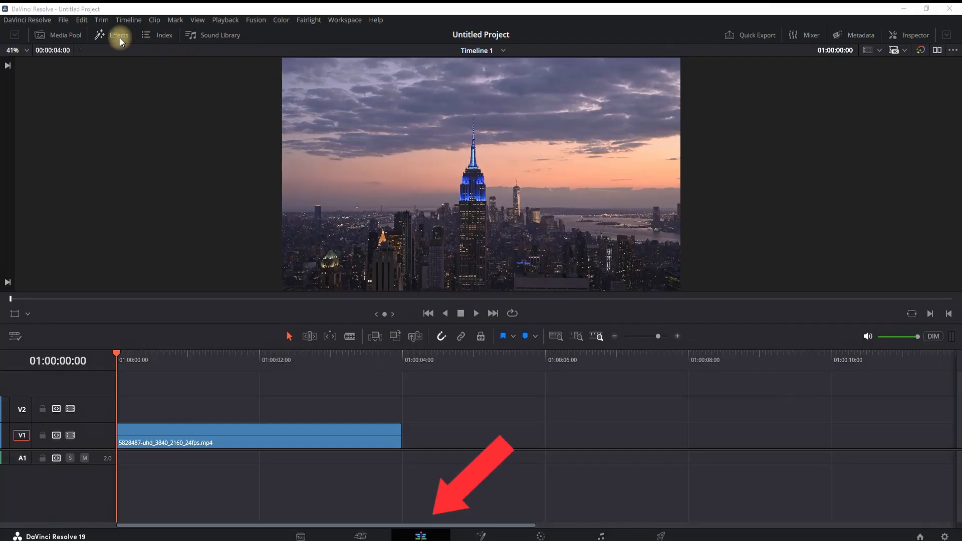
- Drag a Text+ title onto V2 above the city clip, trimmed to end with the clip
left_click(118, 35)
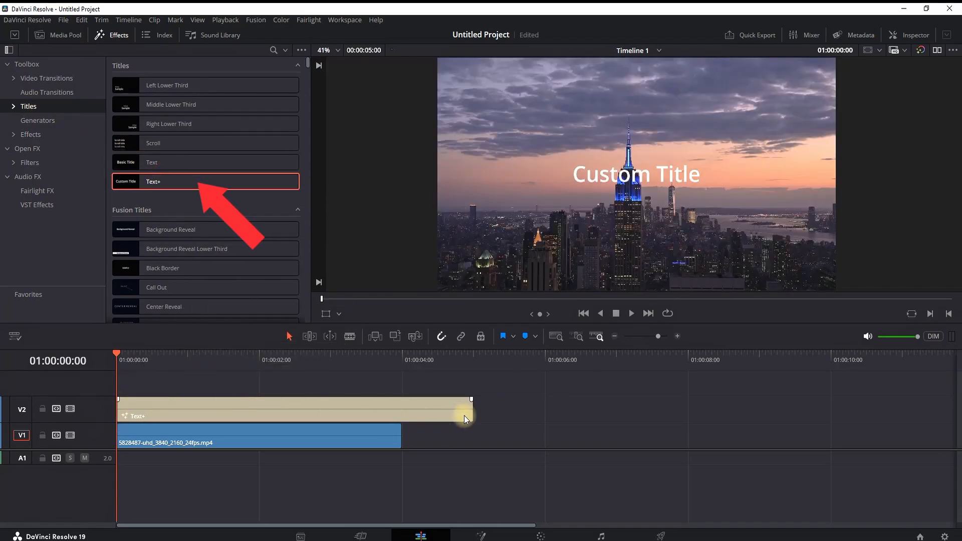
left_click(112, 35)
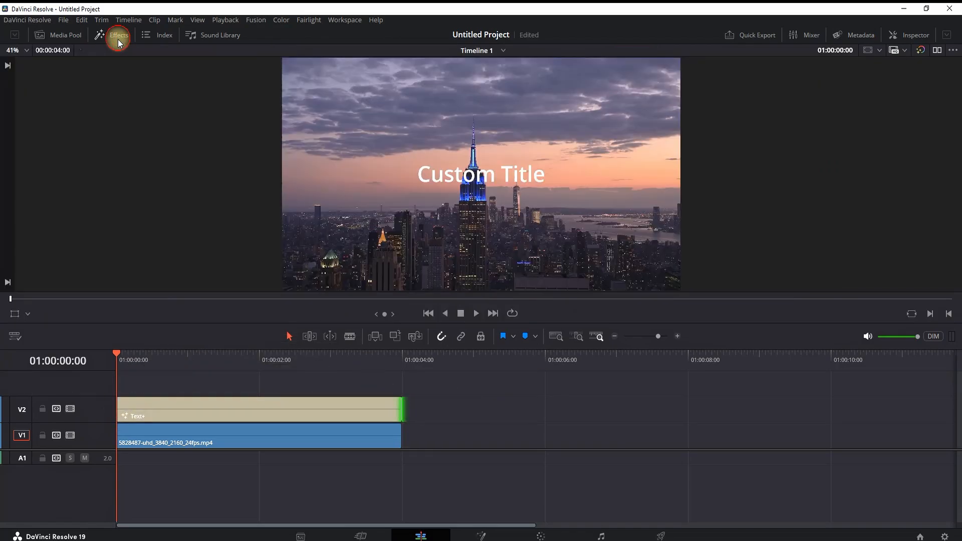
- Retitle the Text+ clip 'THE TOWER' in Montserrat with a changed font weight
left_click(914, 36)
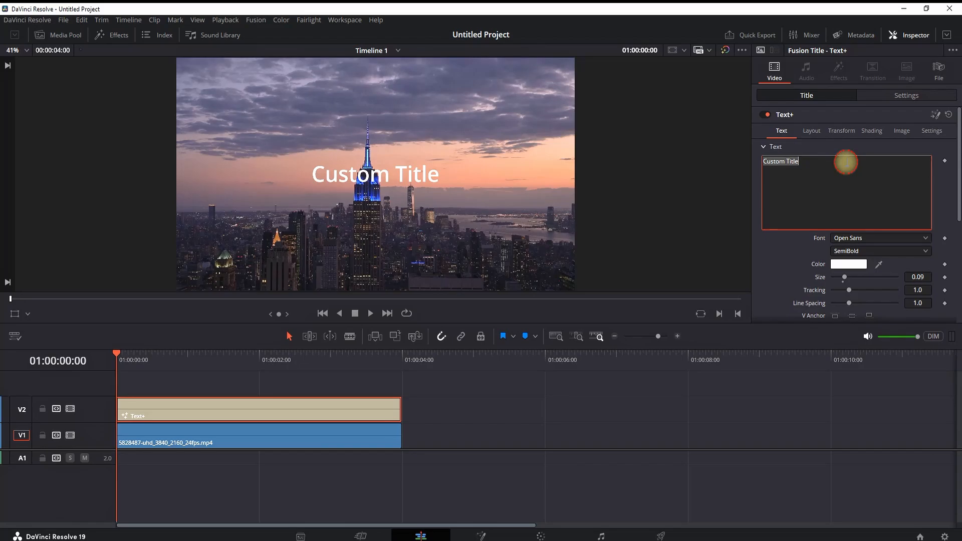
left_click(880, 237)
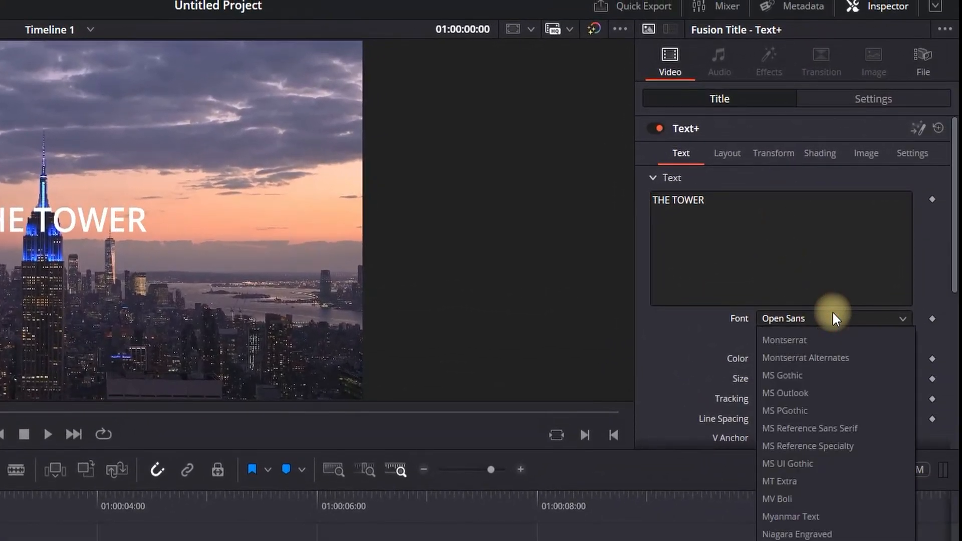
scroll("up", 3)
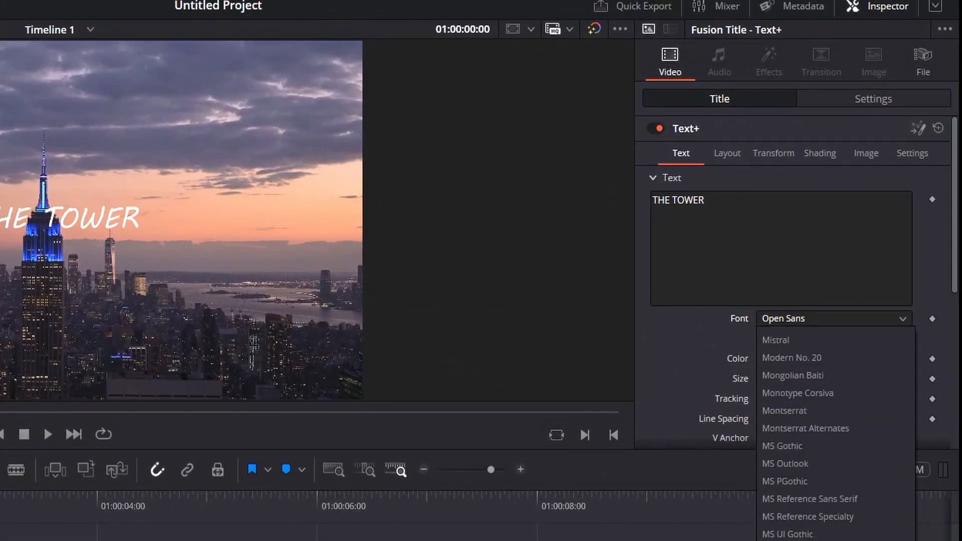
left_click(784, 410)
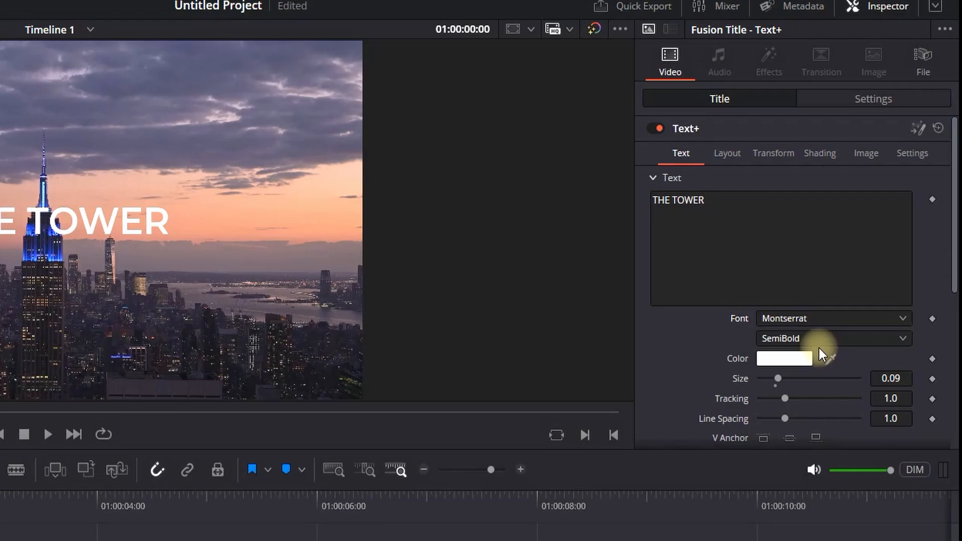
left_click(833, 338)
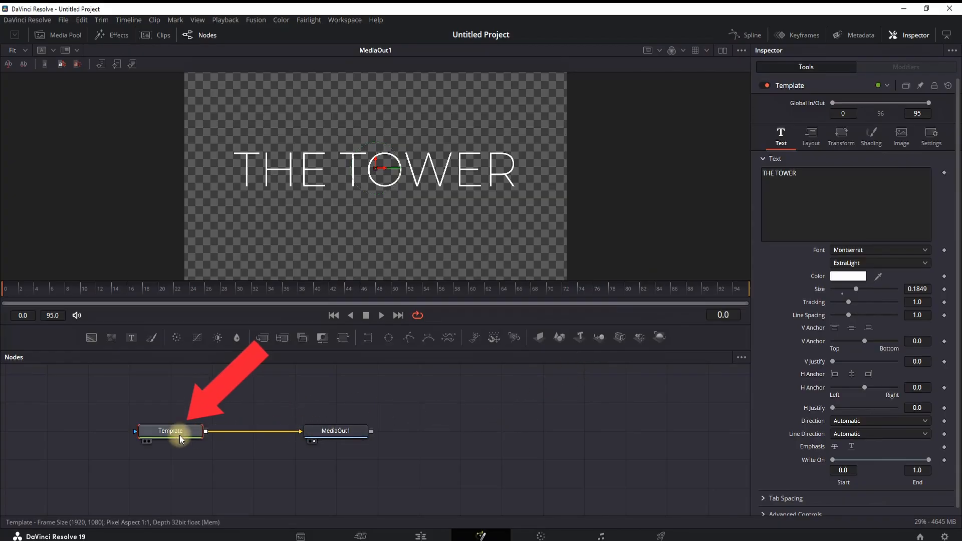
mouse_move(366, 337)
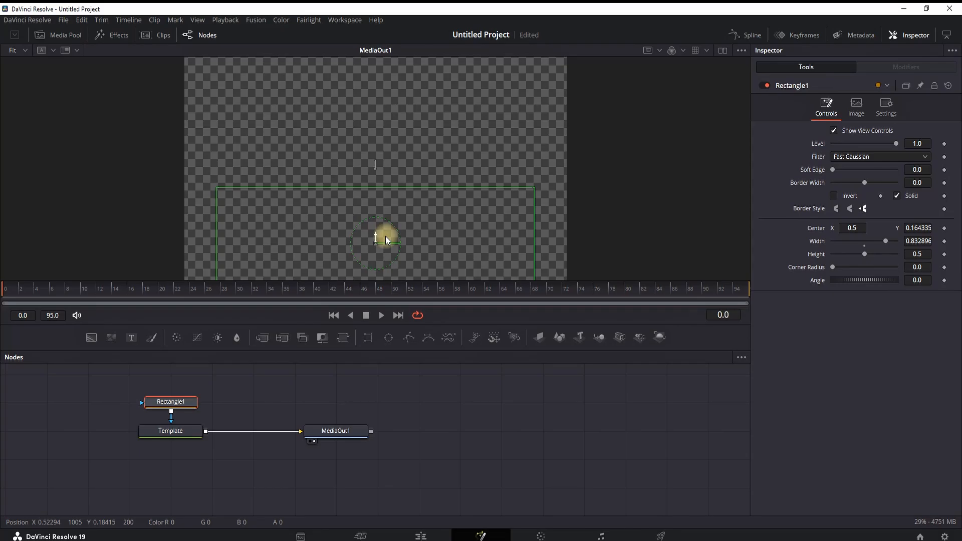
mouse_move(765, 241)
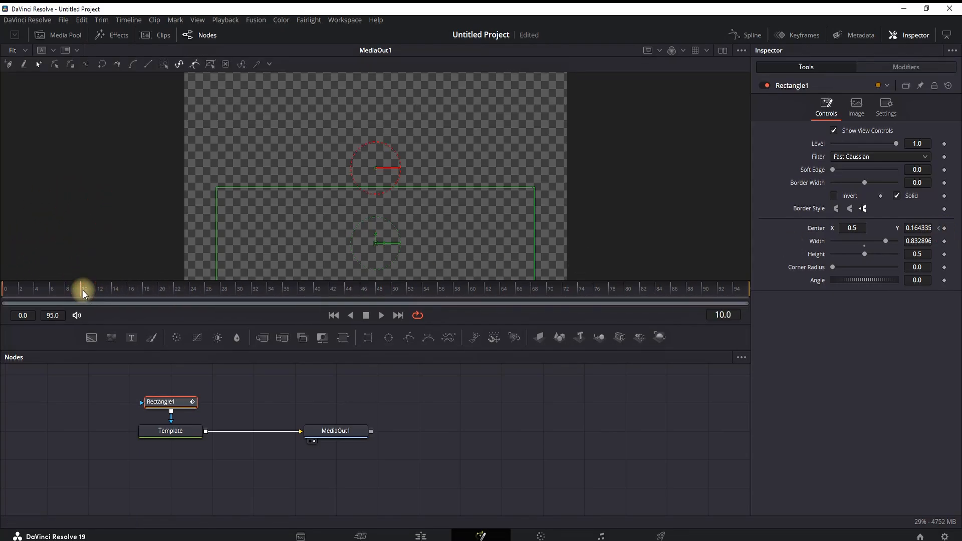
mouse_move(377, 235)
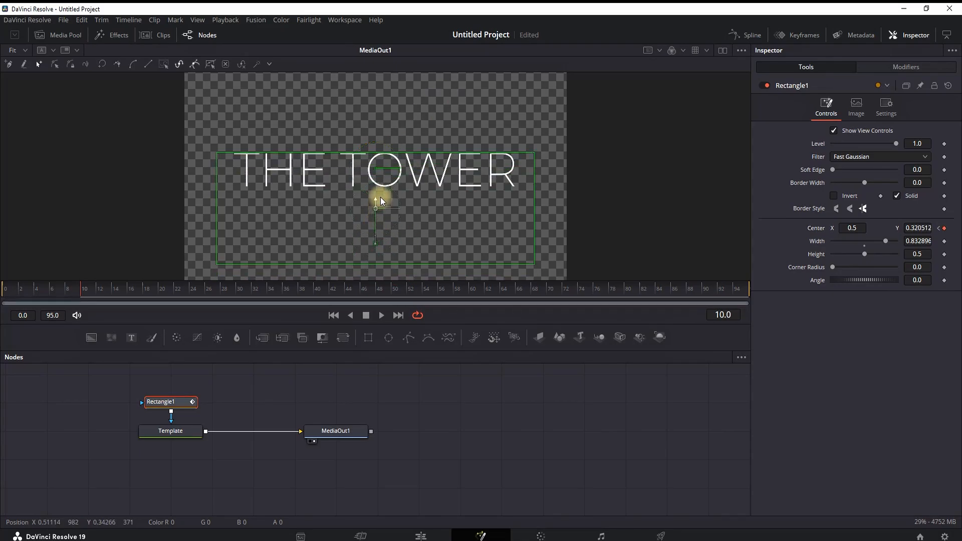
- Drag the rectangle mask up over the title at frame 10, setting the second center keyframe
left_click_drag(375, 199, 375, 191)
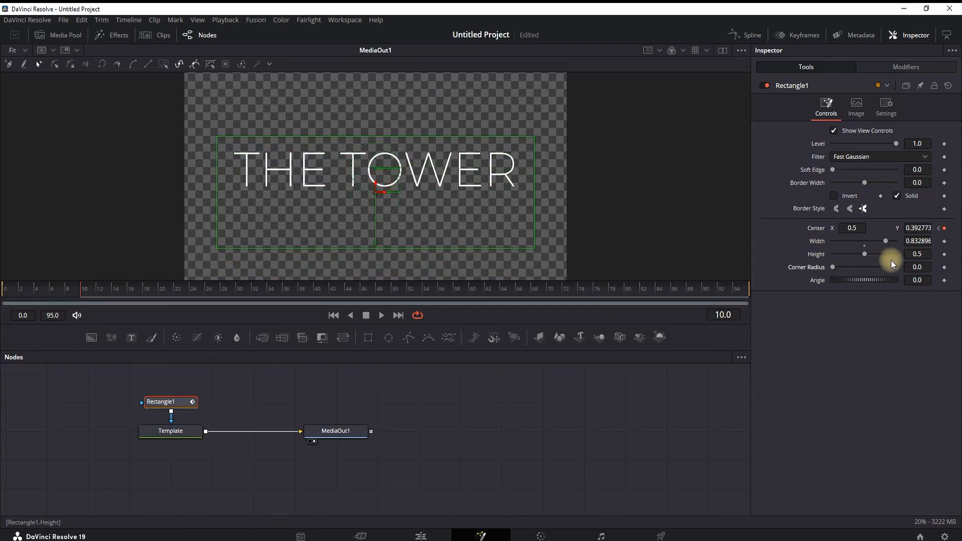